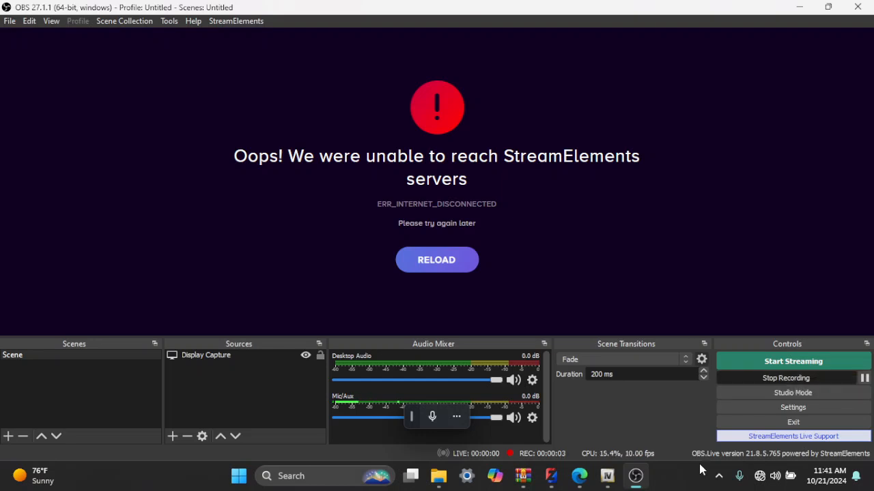
# Check the recording software's audio device settings, then close the settings window
pyautogui.click(635, 476)
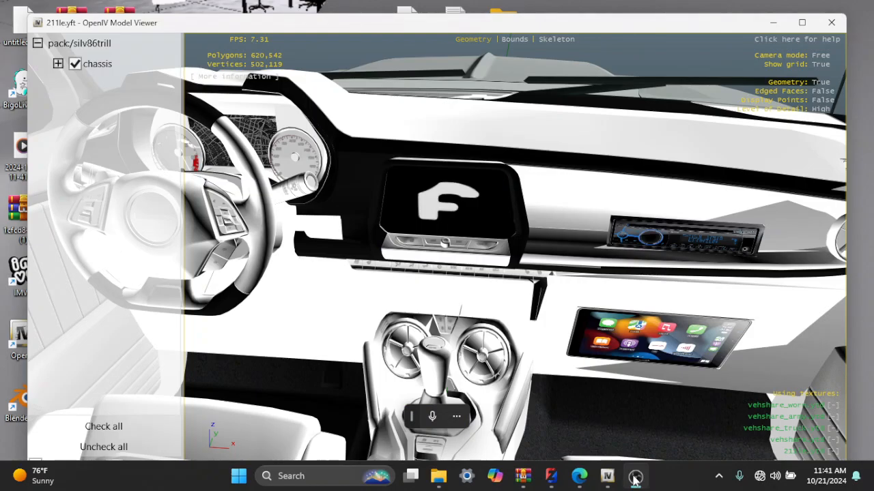
pyautogui.click(632, 477)
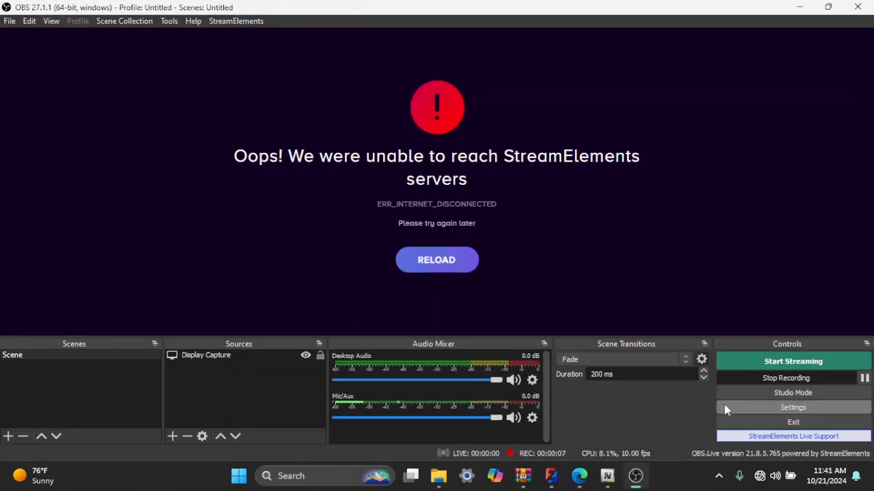
pyautogui.moveTo(742, 420)
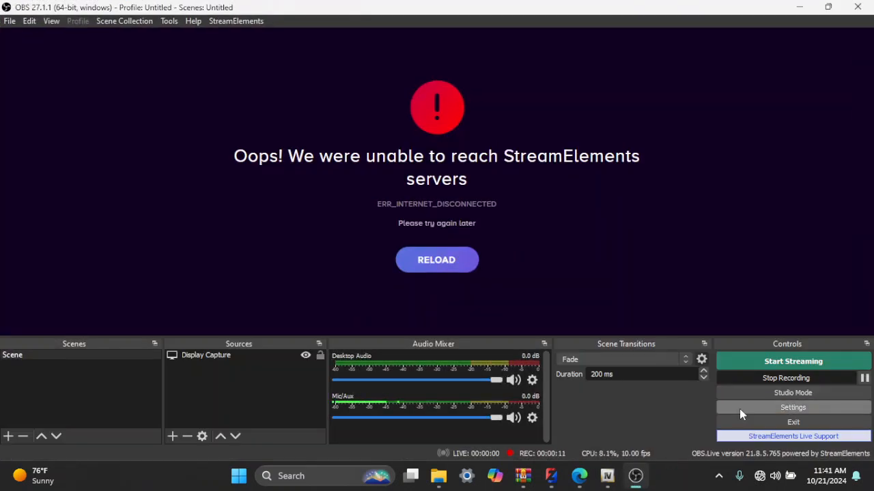
pyautogui.click(793, 407)
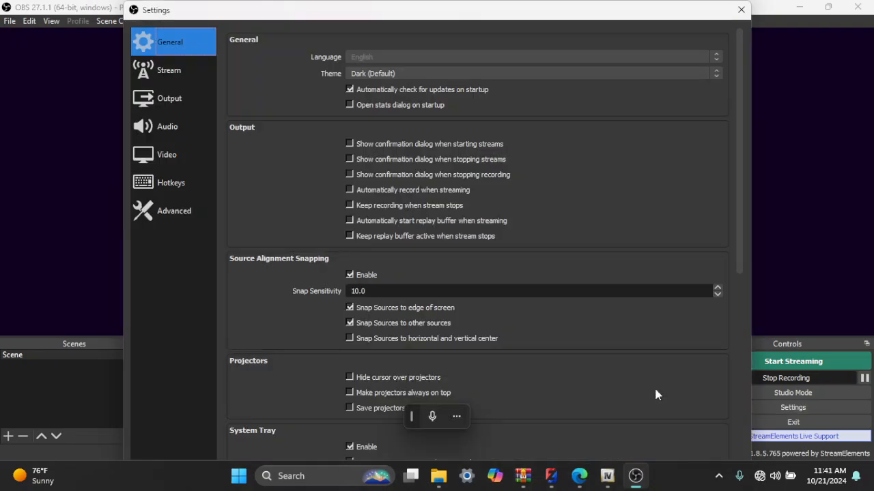
pyautogui.click(167, 126)
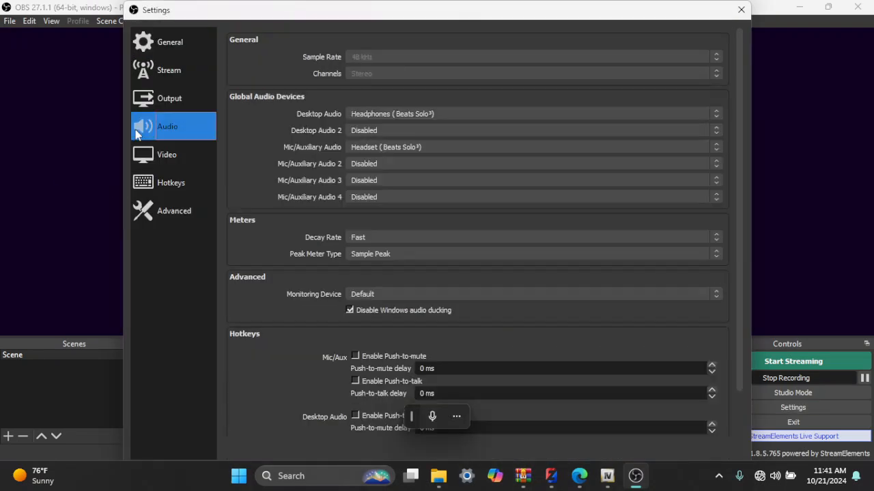
pyautogui.moveTo(723, 94)
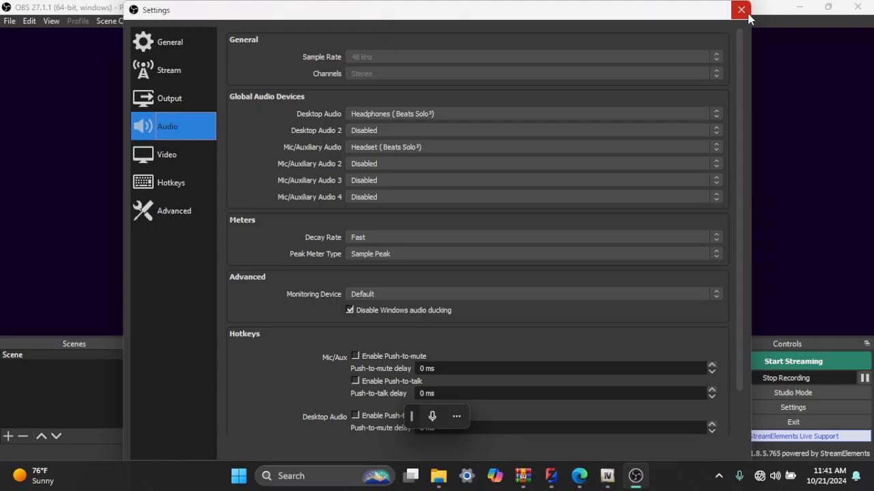
pyautogui.click(740, 9)
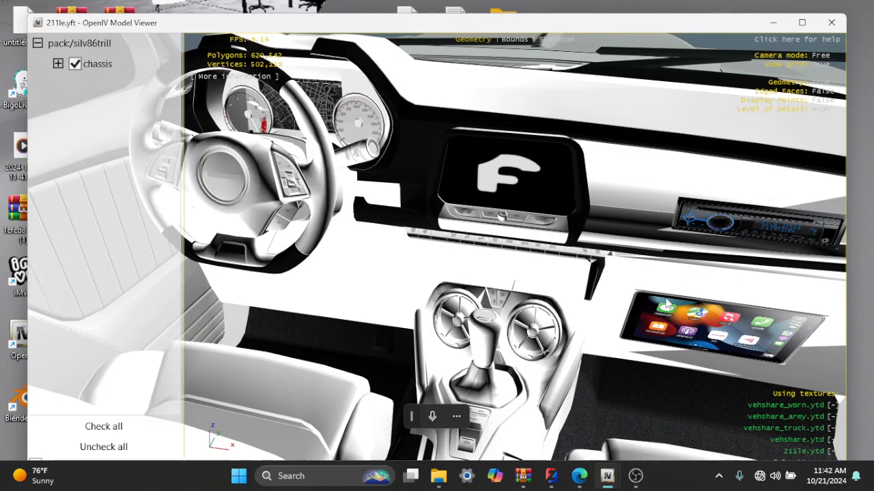
pyautogui.moveTo(727, 285)
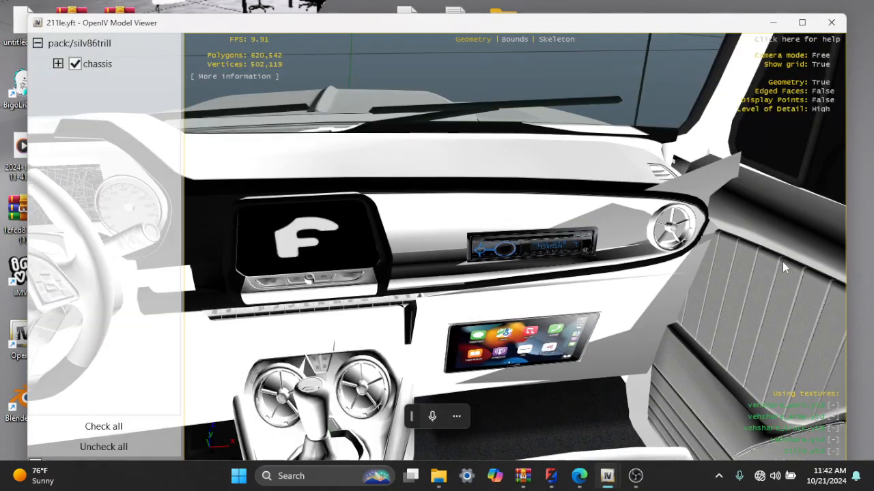
pyautogui.moveTo(765, 275)
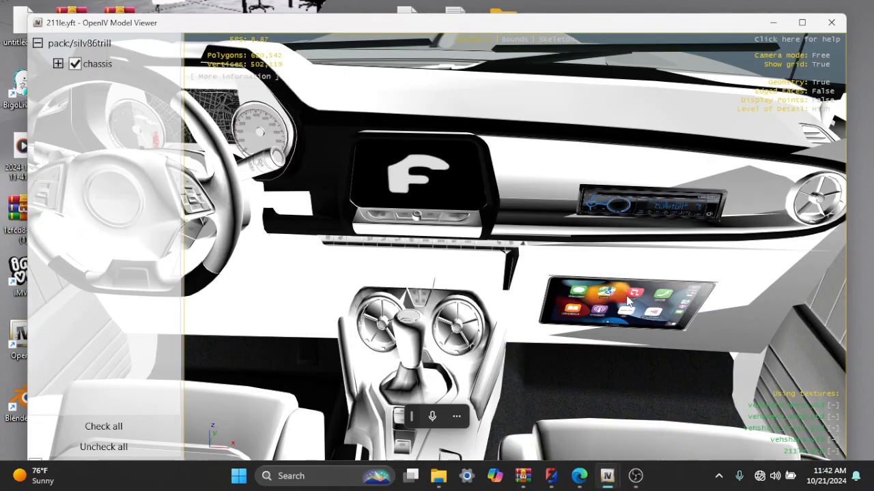
# Orbit around the dashboard, expand chassis, and scroll through its part checkboxes
pyautogui.moveTo(628, 301); pyautogui.dragTo(611, 312)
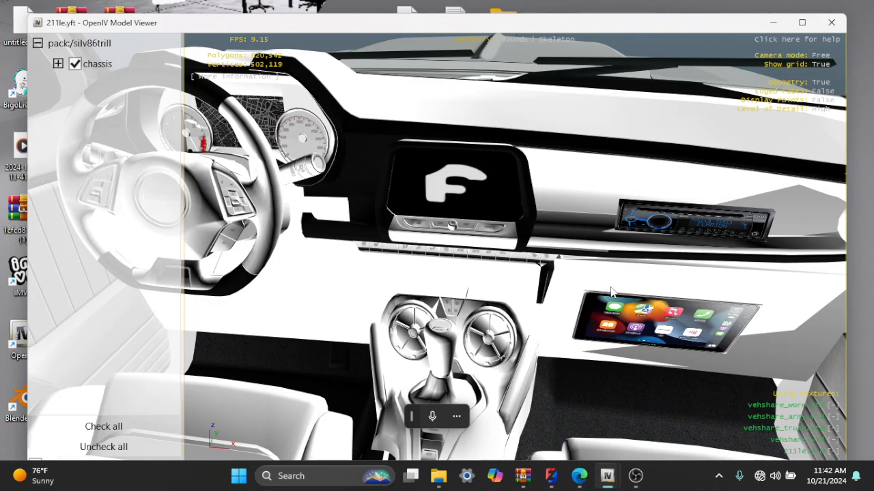
pyautogui.click(60, 62)
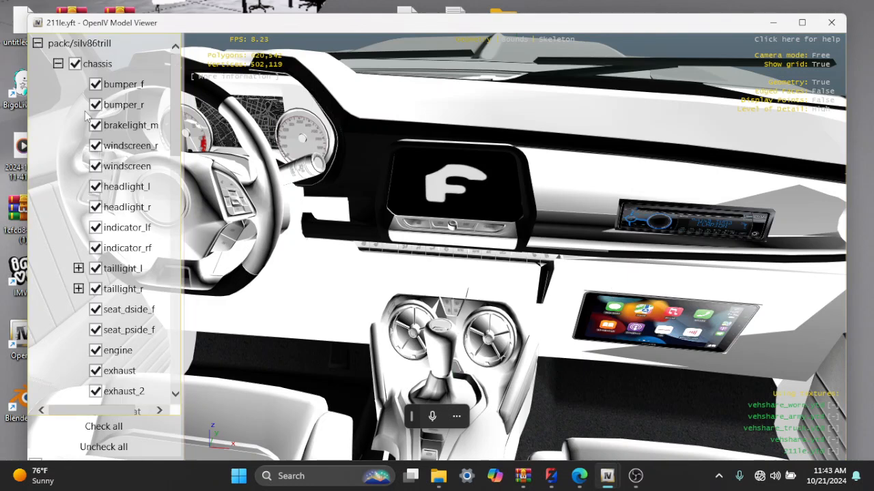
pyautogui.moveTo(178, 147)
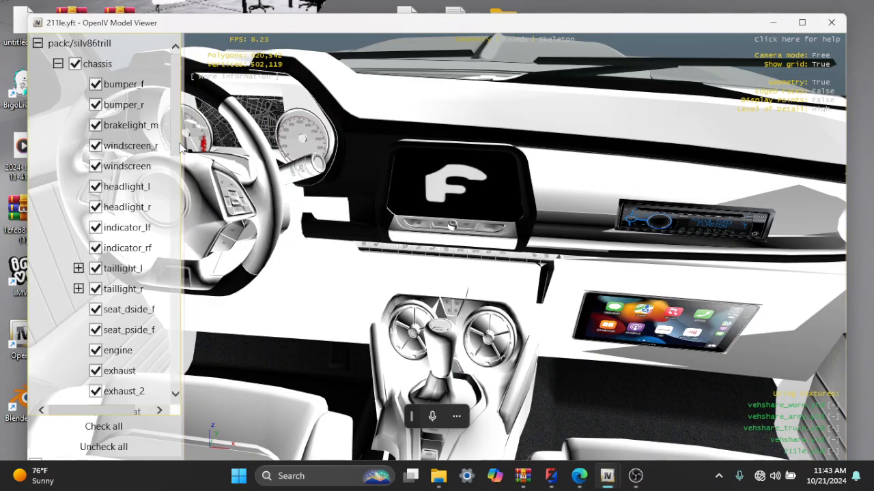
pyautogui.scroll(-3)
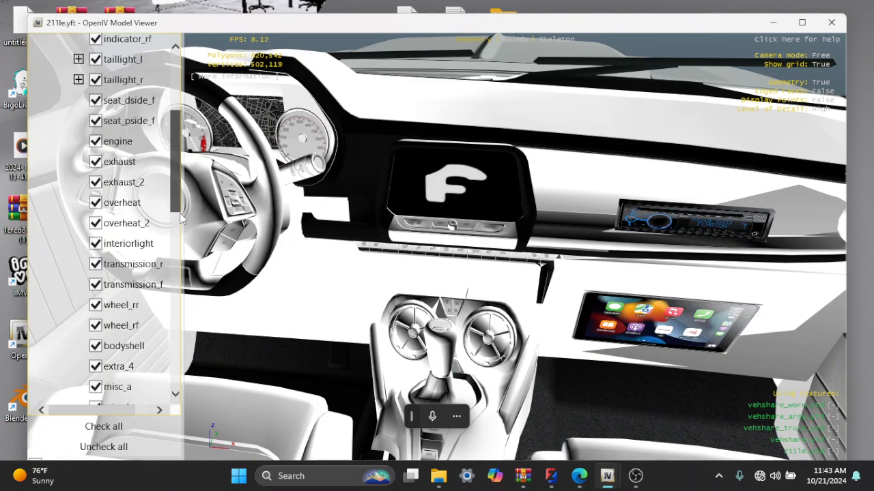
pyautogui.scroll(-3)
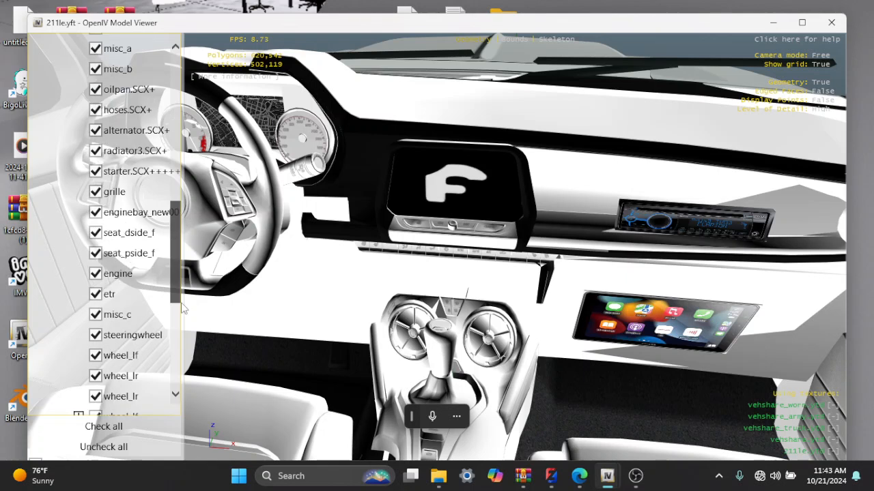
pyautogui.scroll(-3)
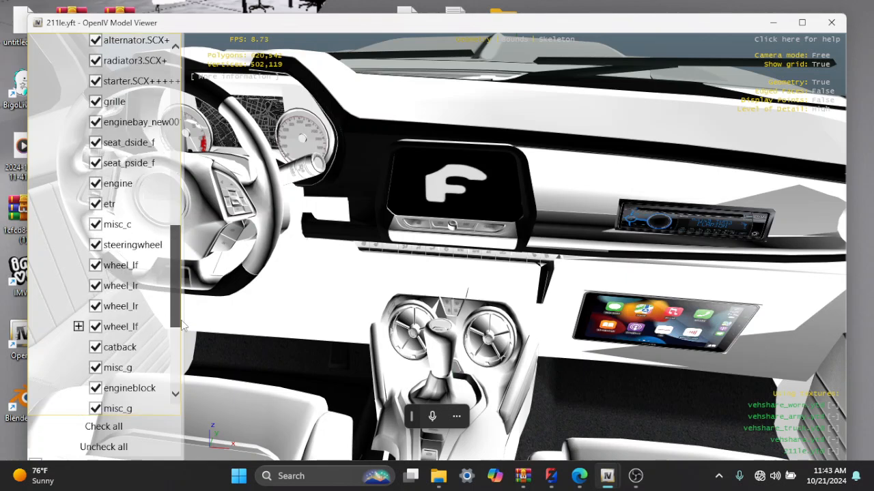
pyautogui.scroll(-3)
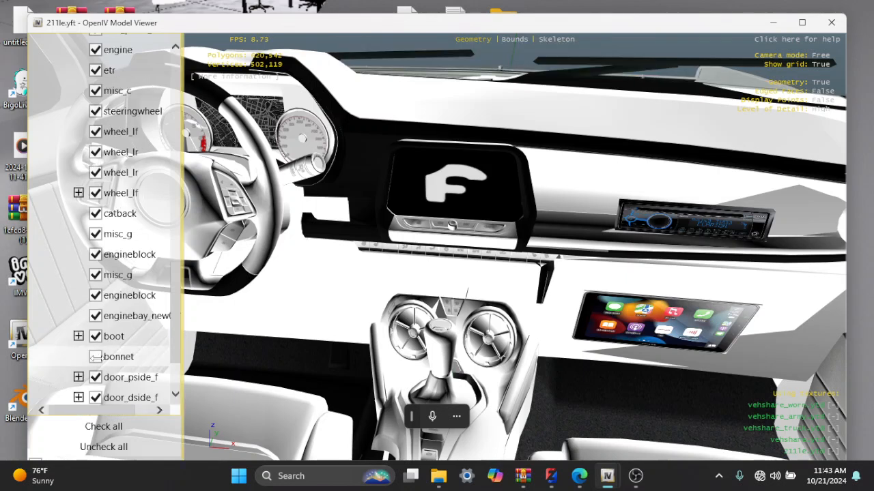
pyautogui.click(95, 356)
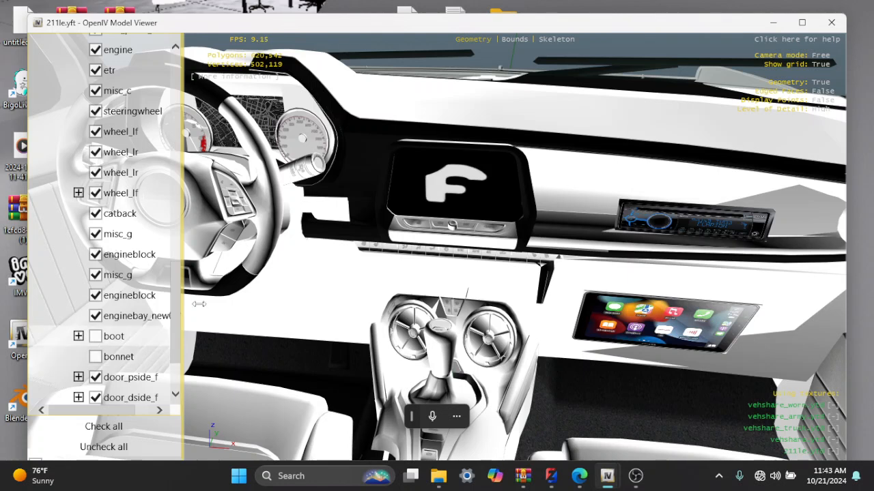
pyautogui.moveTo(315, 188)
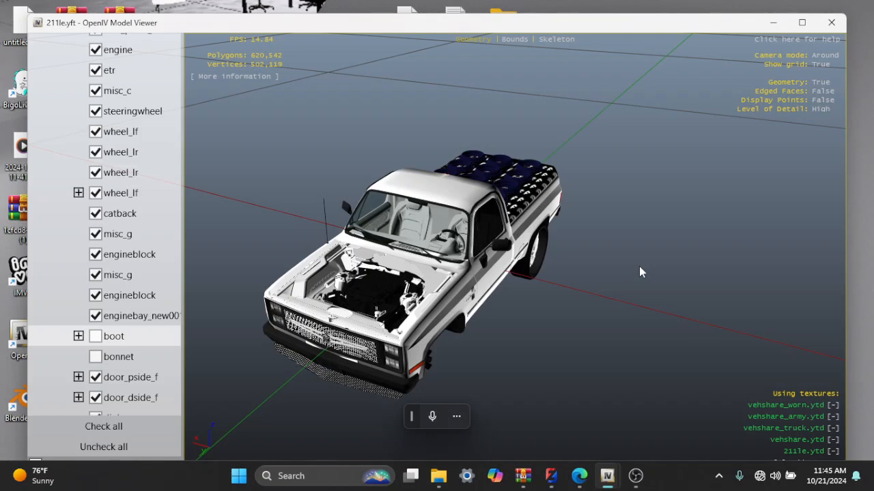
# Orbit the camera to view the truck side-on
pyautogui.moveTo(641, 271); pyautogui.dragTo(437, 353)
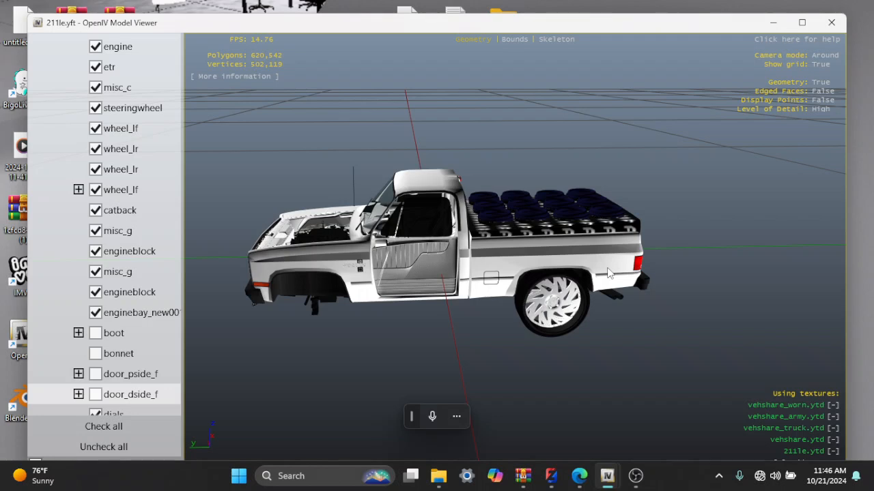
pyautogui.moveTo(607, 273); pyautogui.dragTo(723, 406)
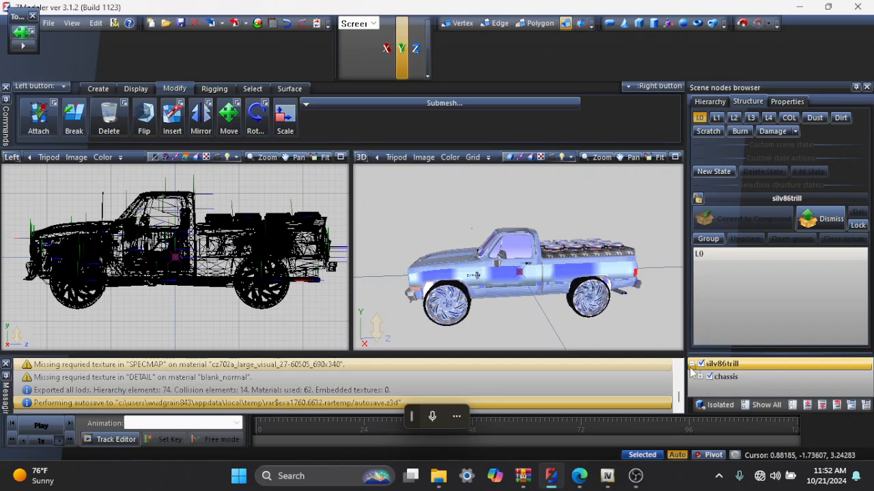
# Open File > Export to see silv86trill.yft at 15,437 KB
pyautogui.click(49, 25)
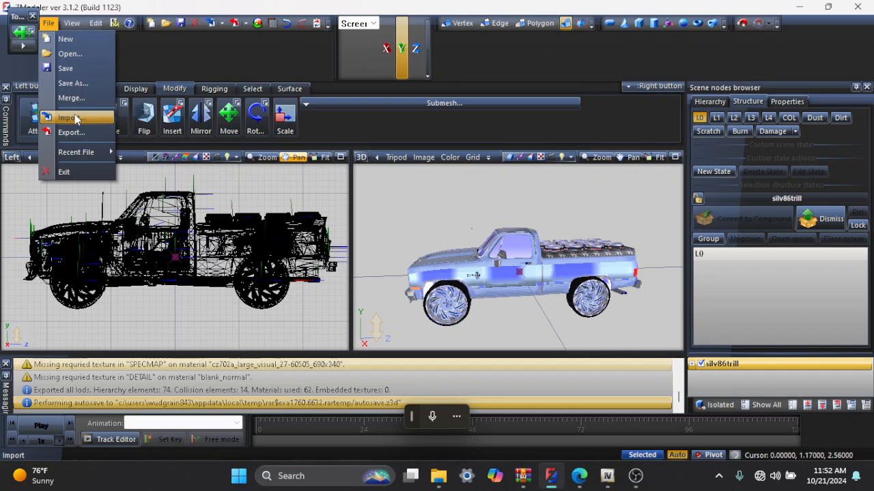
pyautogui.click(71, 132)
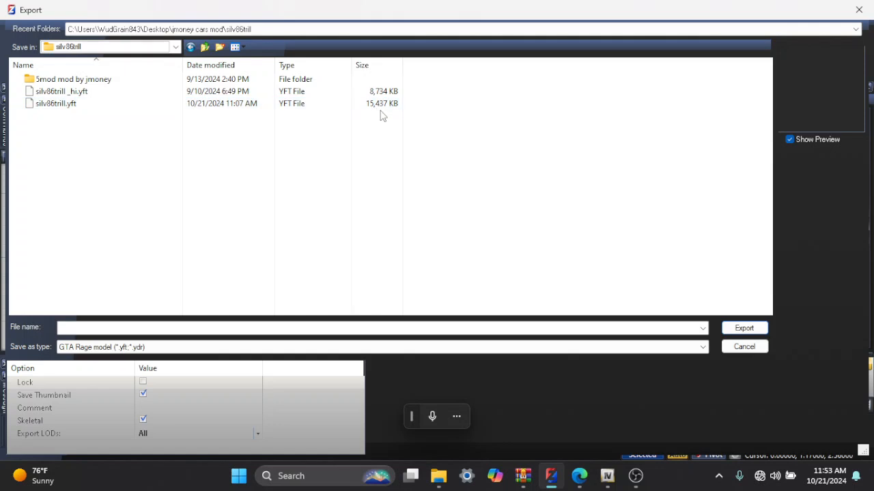
pyautogui.moveTo(388, 123)
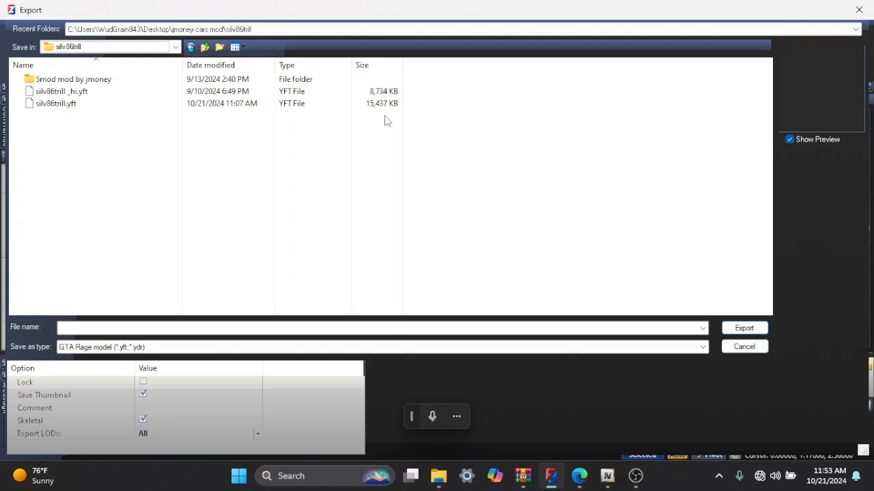
pyautogui.moveTo(600, 266)
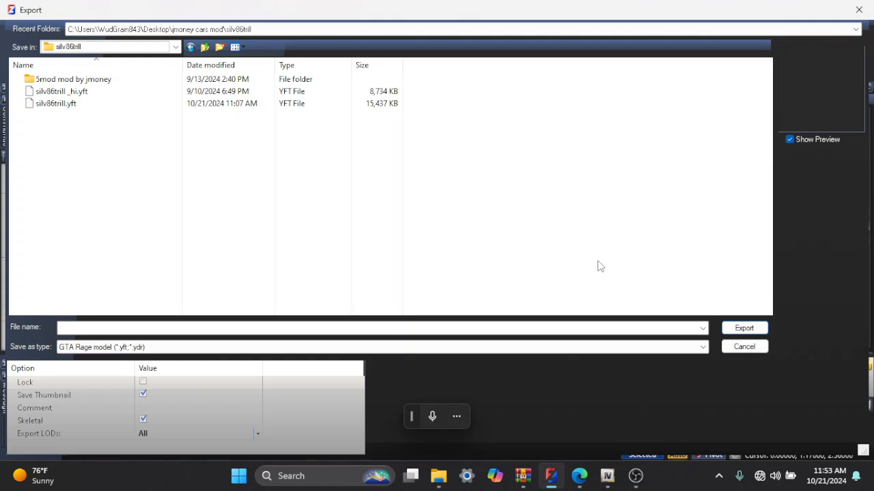
pyautogui.moveTo(385, 120)
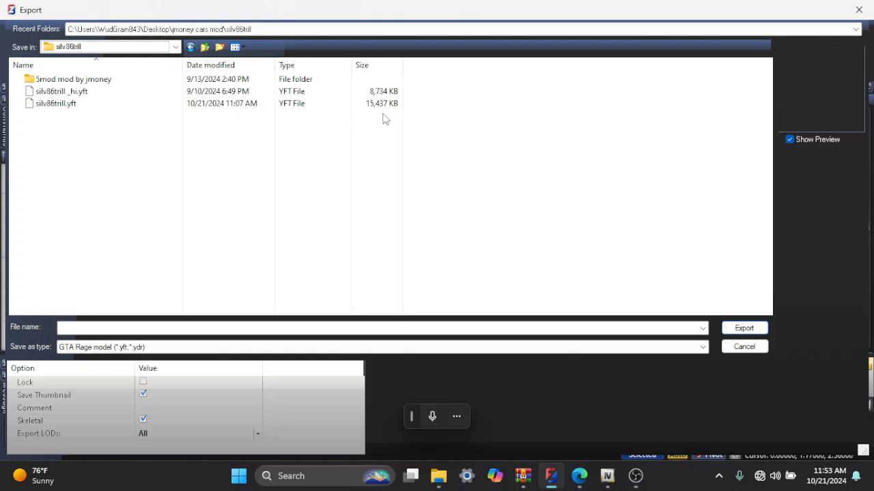
pyautogui.moveTo(703, 330)
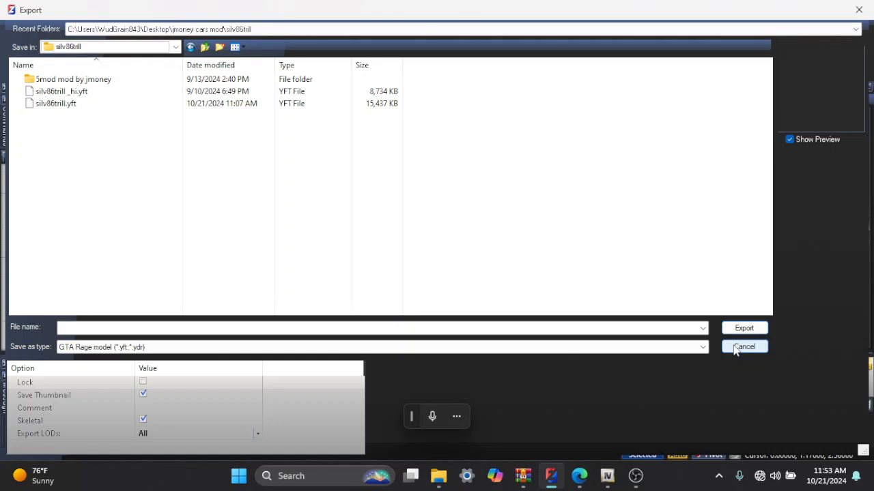
# Cancel the Export dialog and orbit the viewport to another side of the truck
pyautogui.click(744, 347)
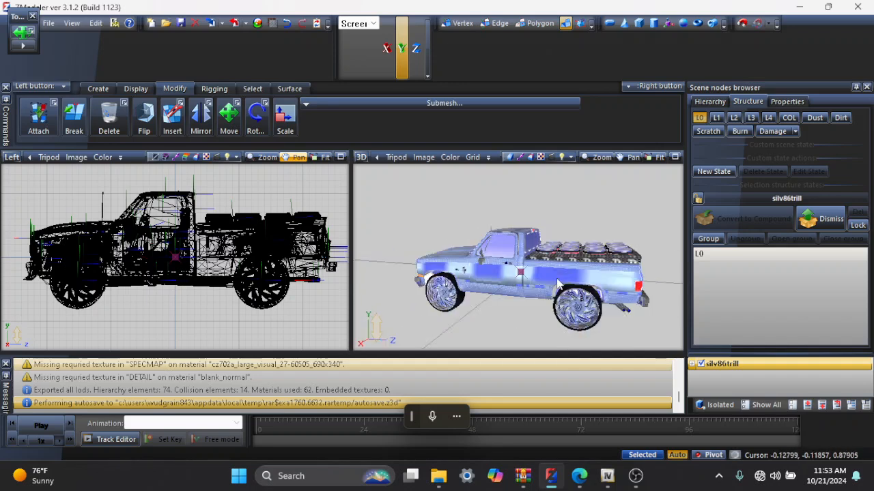
pyautogui.moveTo(546, 280); pyautogui.dragTo(593, 219)
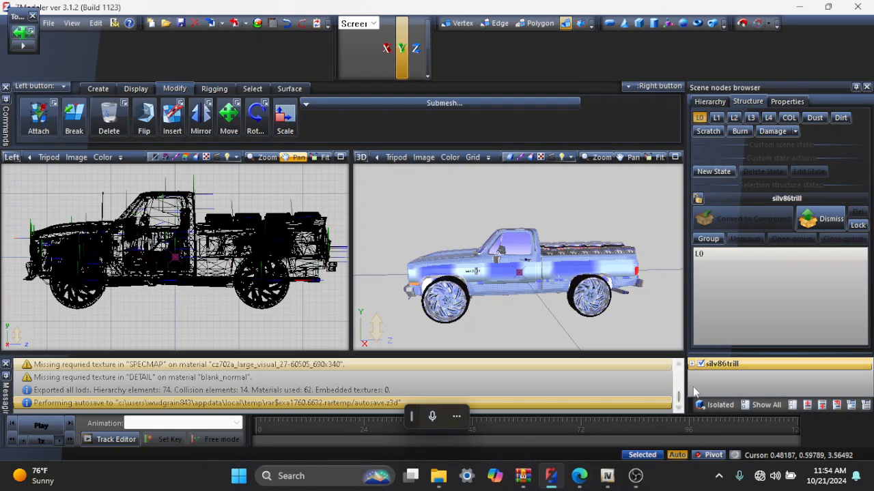
pyautogui.rightClick(718, 363)
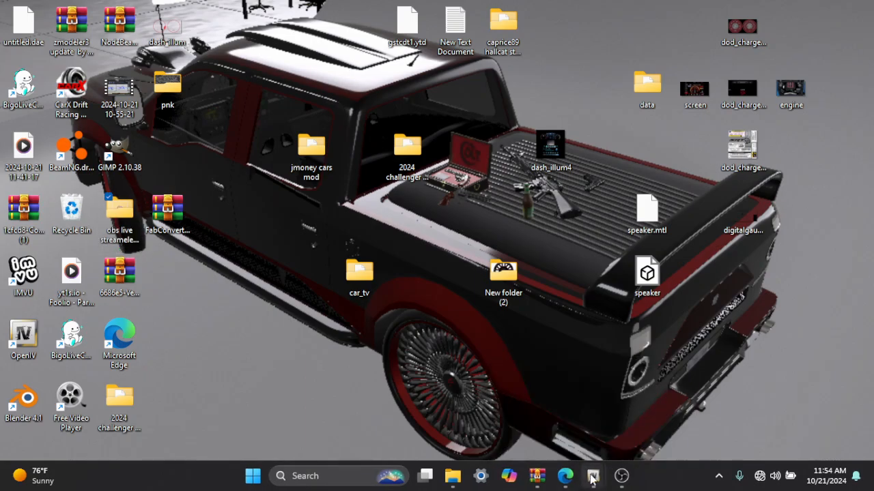
pyautogui.moveTo(592, 473)
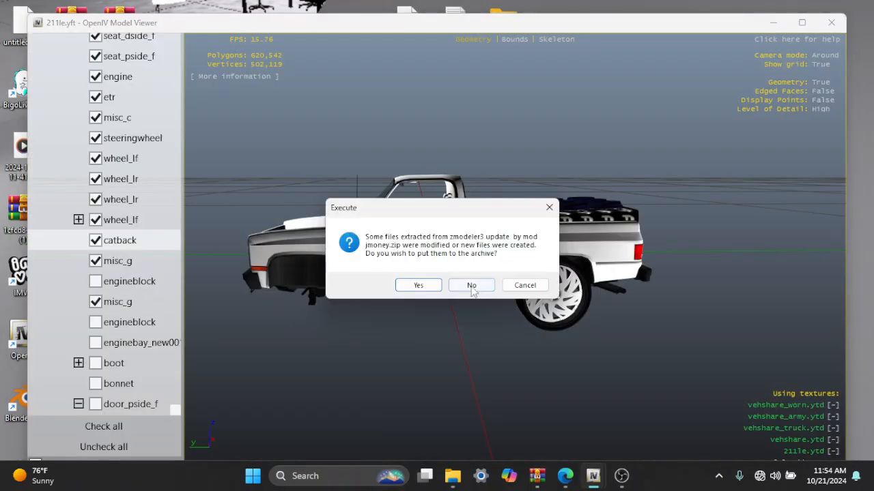
# Decline the archive prompt and return to the 36 folders inside mods > update
pyautogui.click(471, 285)
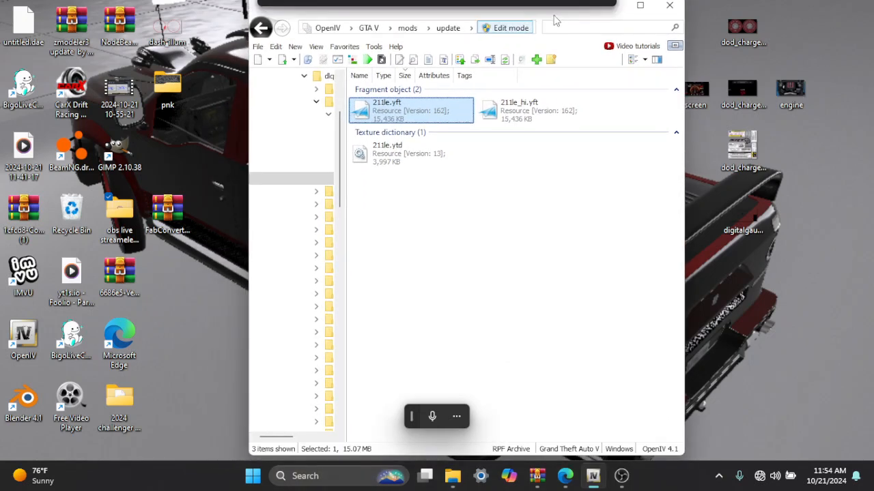
pyautogui.click(262, 27)
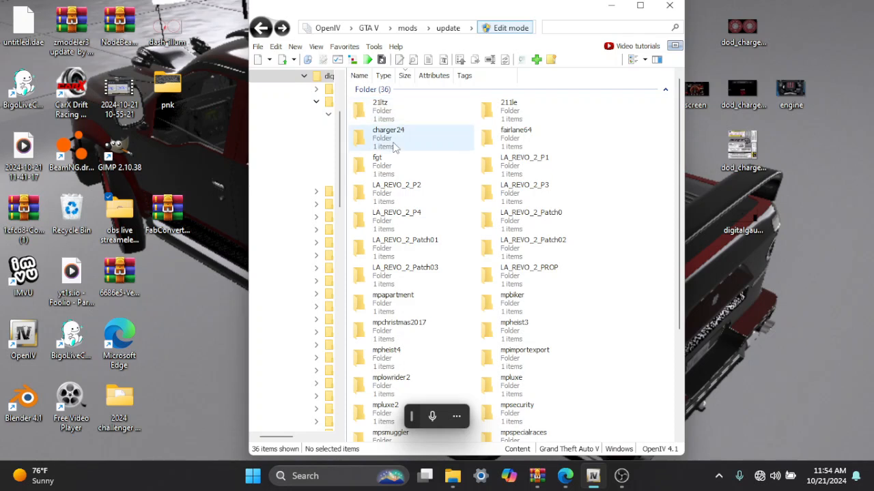
pyautogui.moveTo(399, 152)
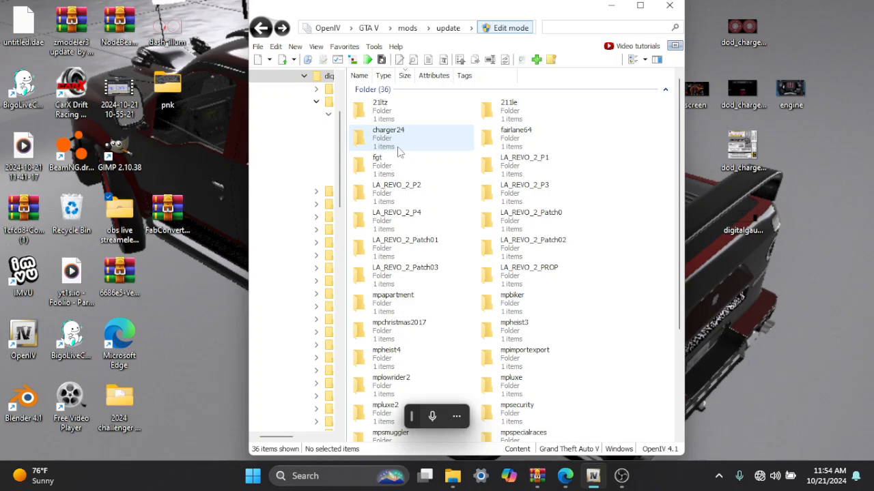